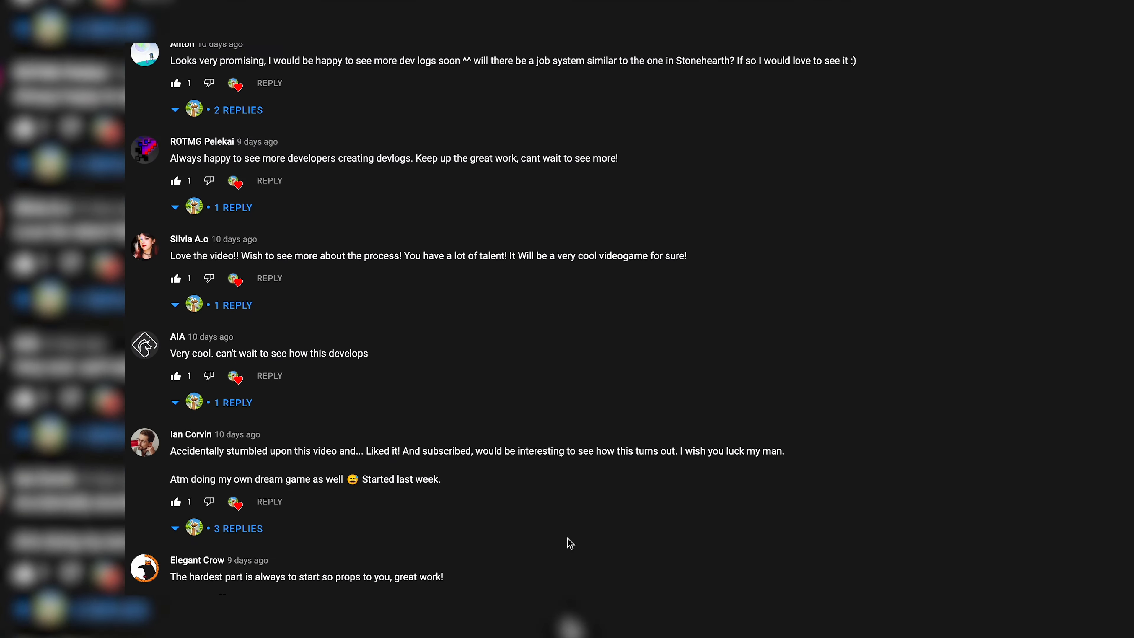
# Browse the Mixamo running results and inspect the Any State node in the Earth Character animator
pyautogui.scroll(-3)
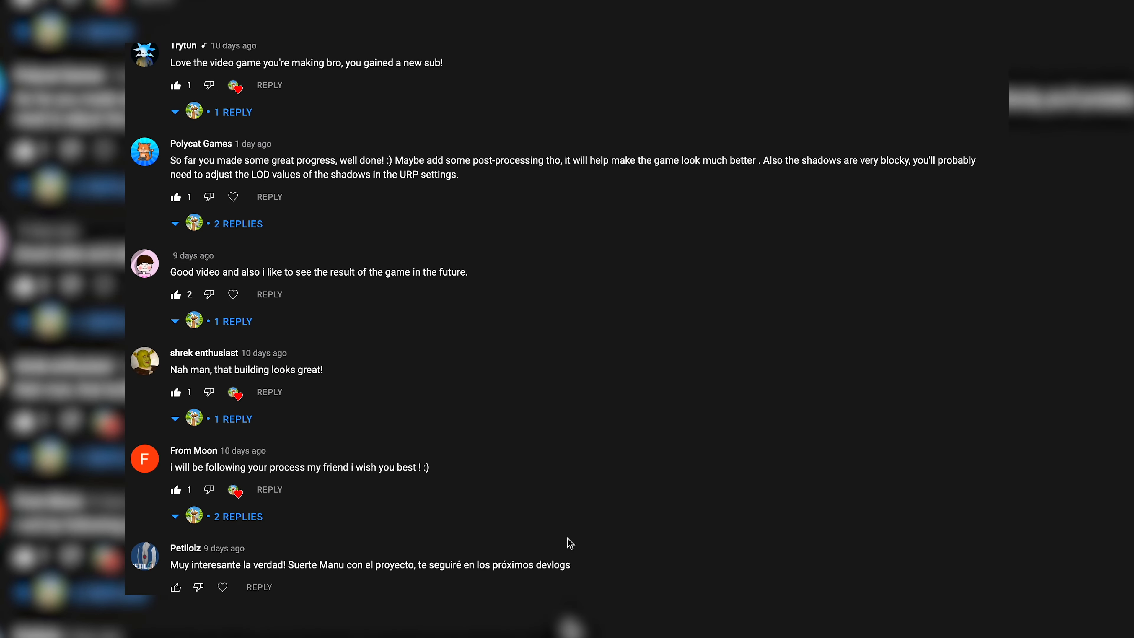
pyautogui.scroll(-3)
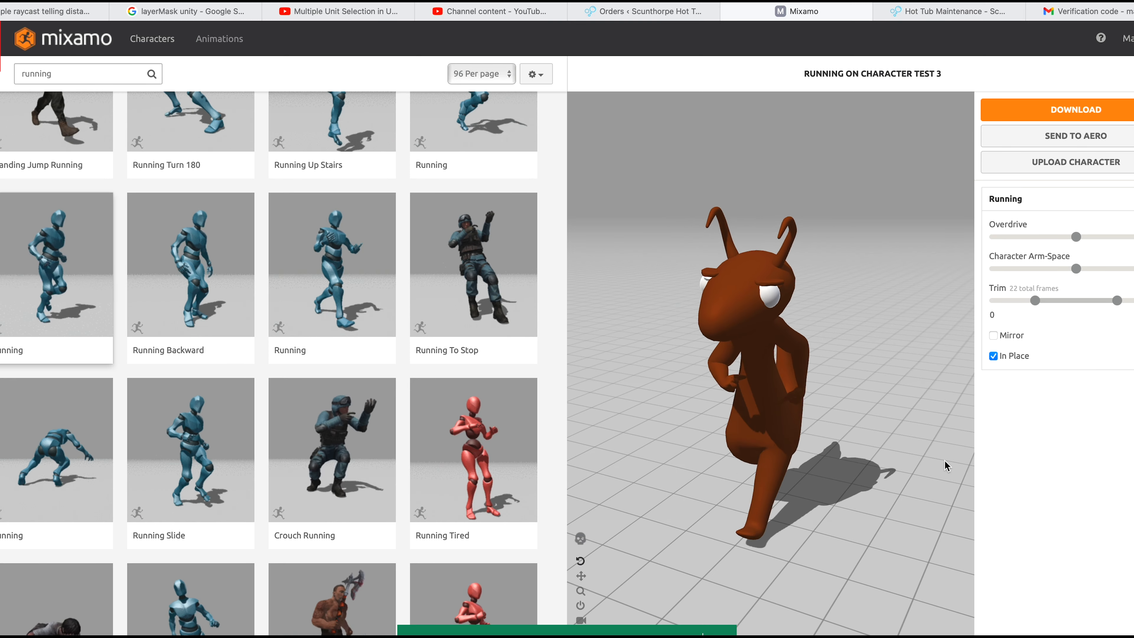
pyautogui.scroll(-3)
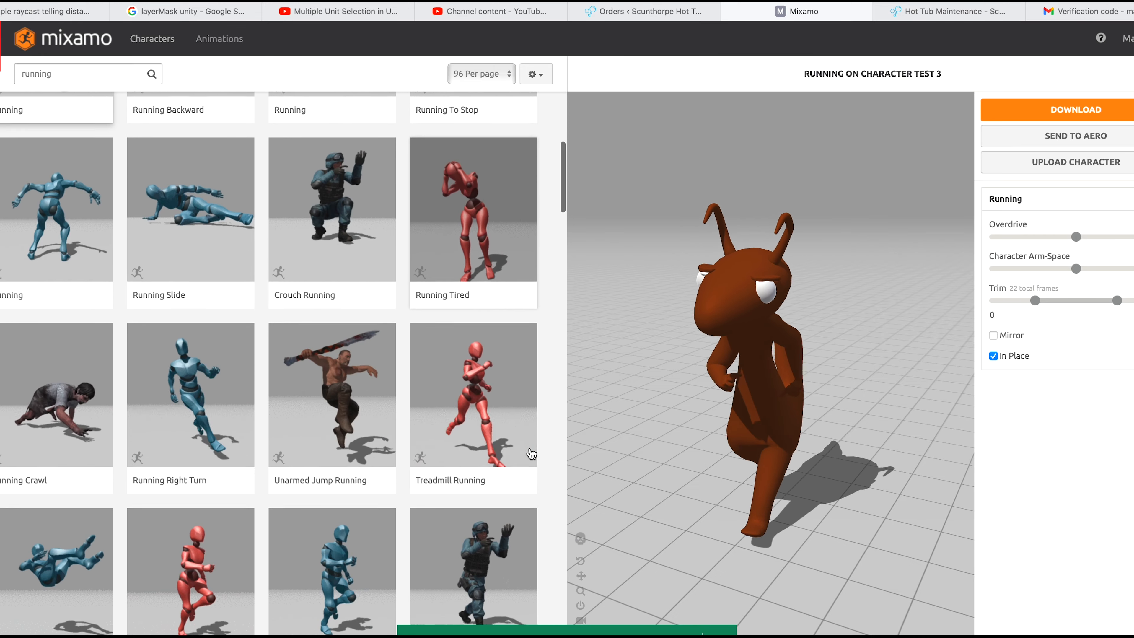
pyautogui.scroll(-3)
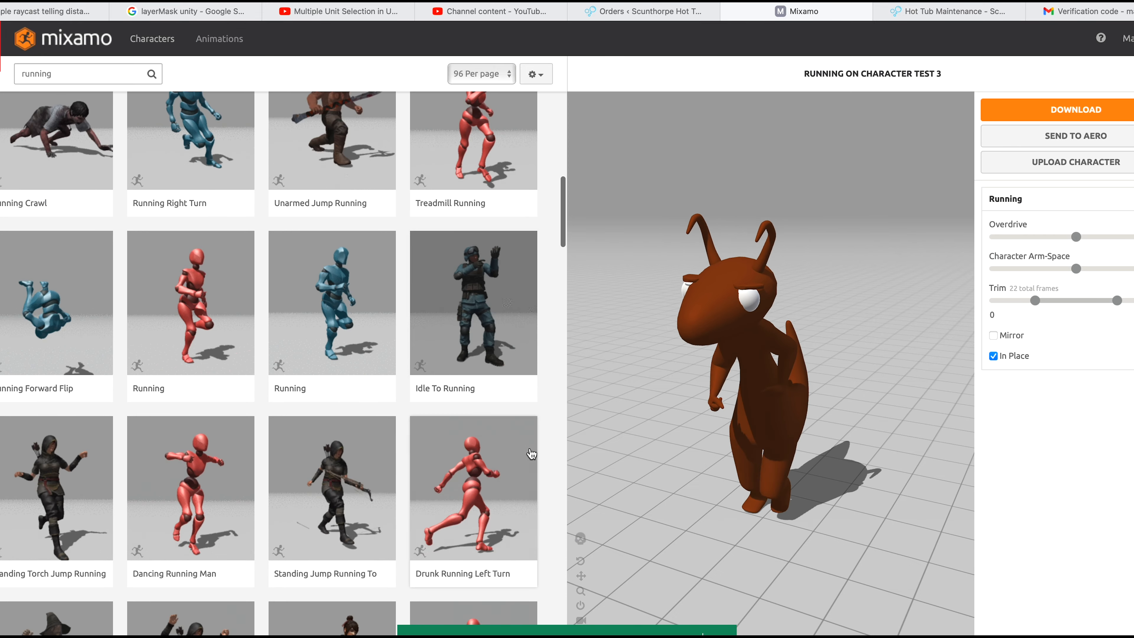
pyautogui.scroll(-3)
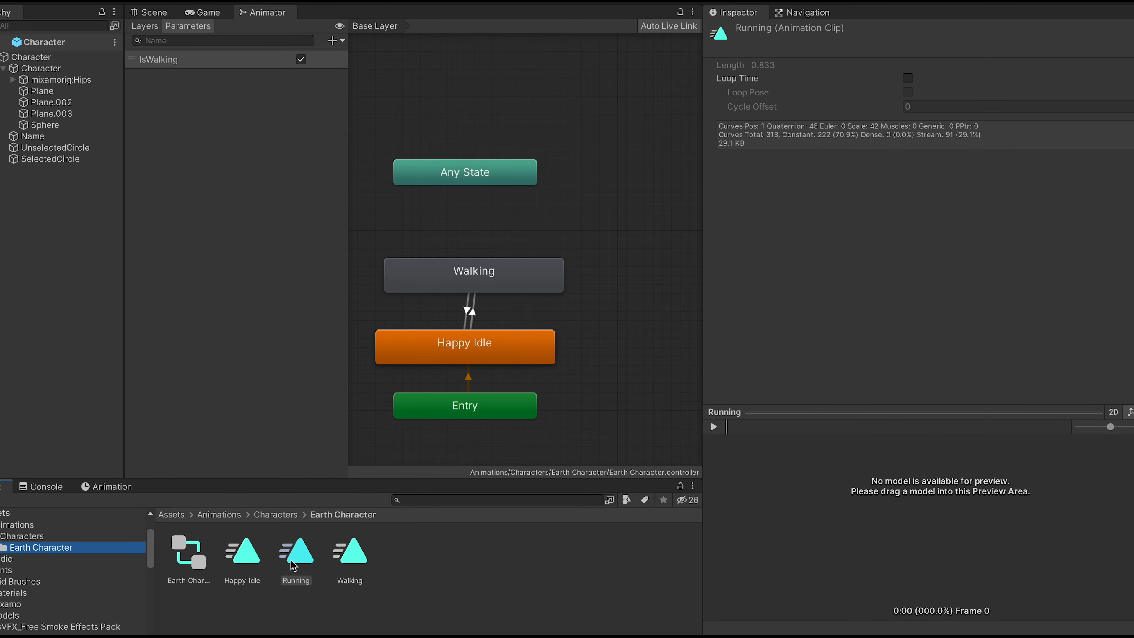
pyautogui.click(464, 171)
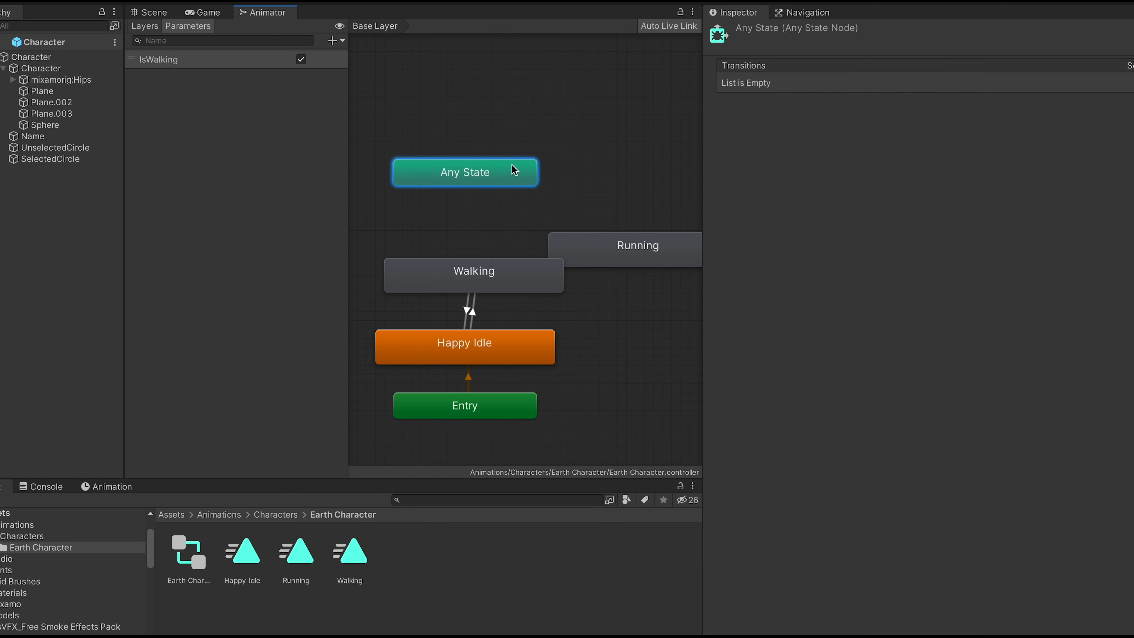